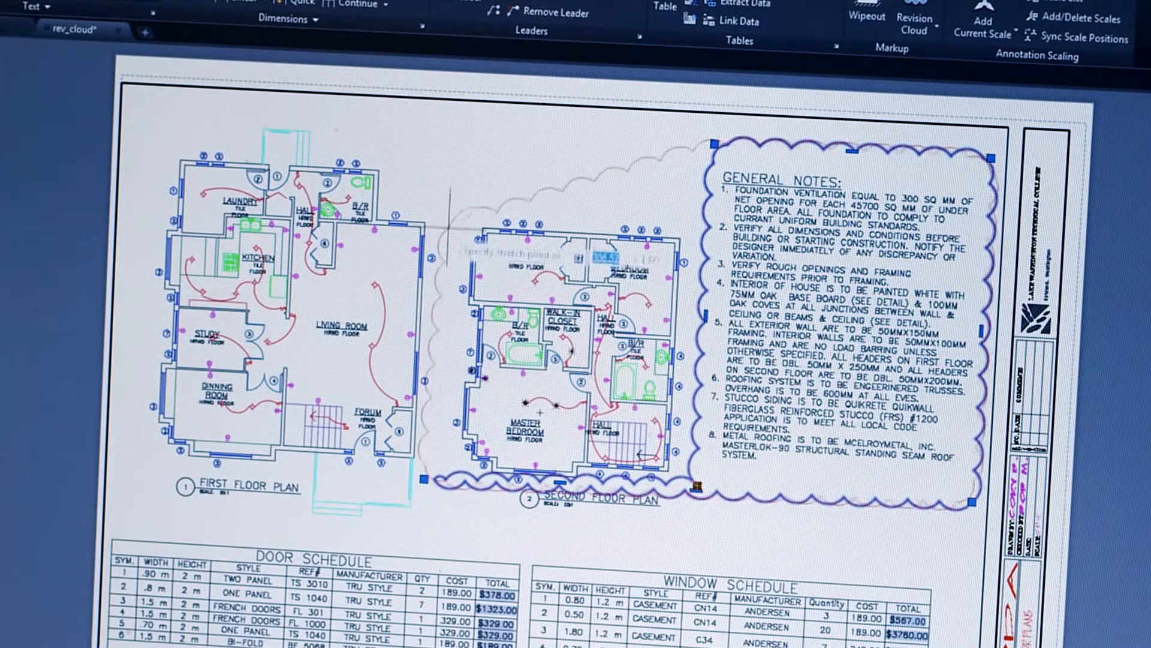
Start the PDF export of the robot drawing as Manufacturing_Robot.pdf and review the presets.
{"action": "right_click", "coordinate": [717, 145]}
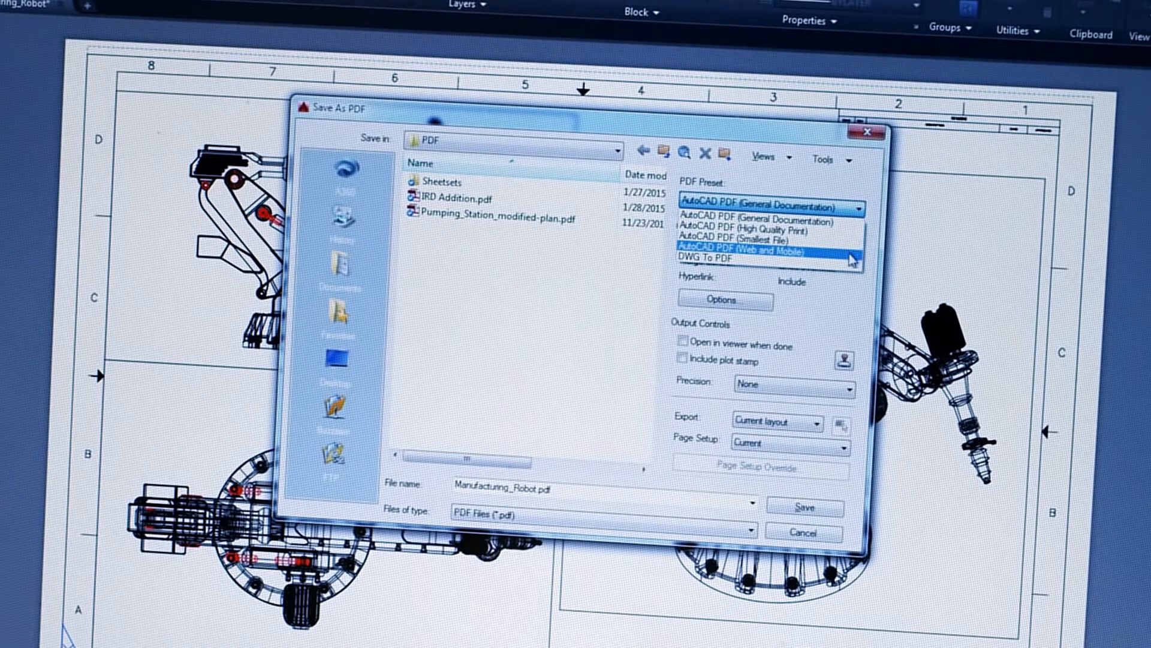
{"action": "mouse_move", "coordinate": [741, 259]}
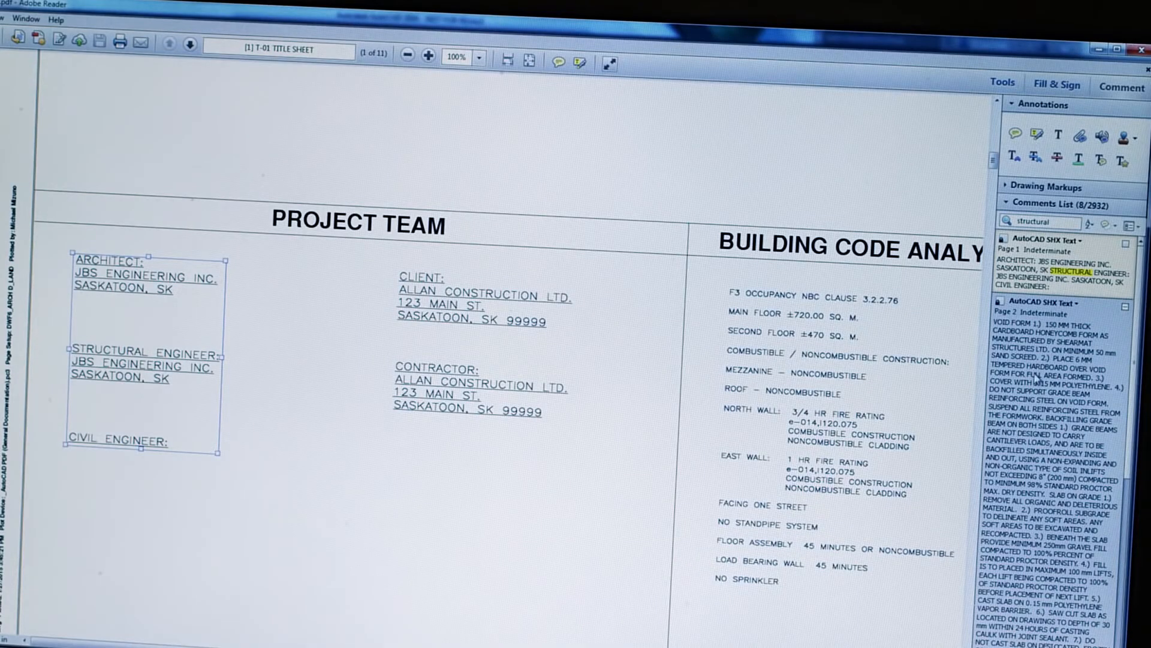
Jump to the Left Elevation sheet, then the Architectural Site Plan2 sheet via bookmarks.
{"action": "left_click", "coordinate": [192, 239]}
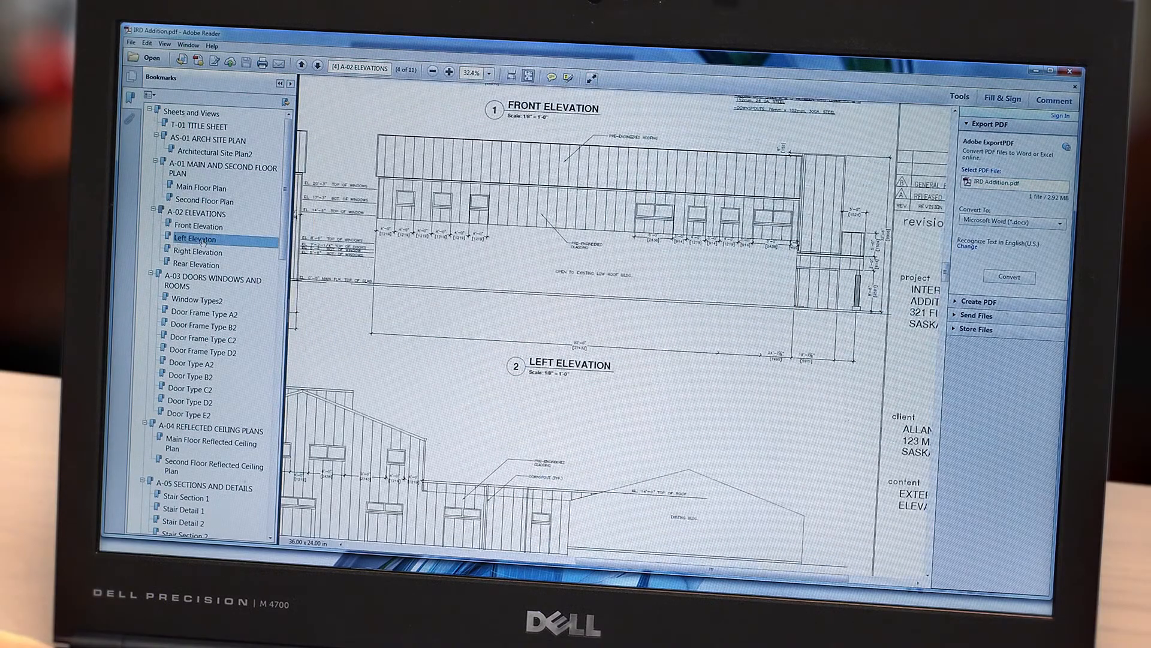
{"action": "left_click", "coordinate": [210, 152]}
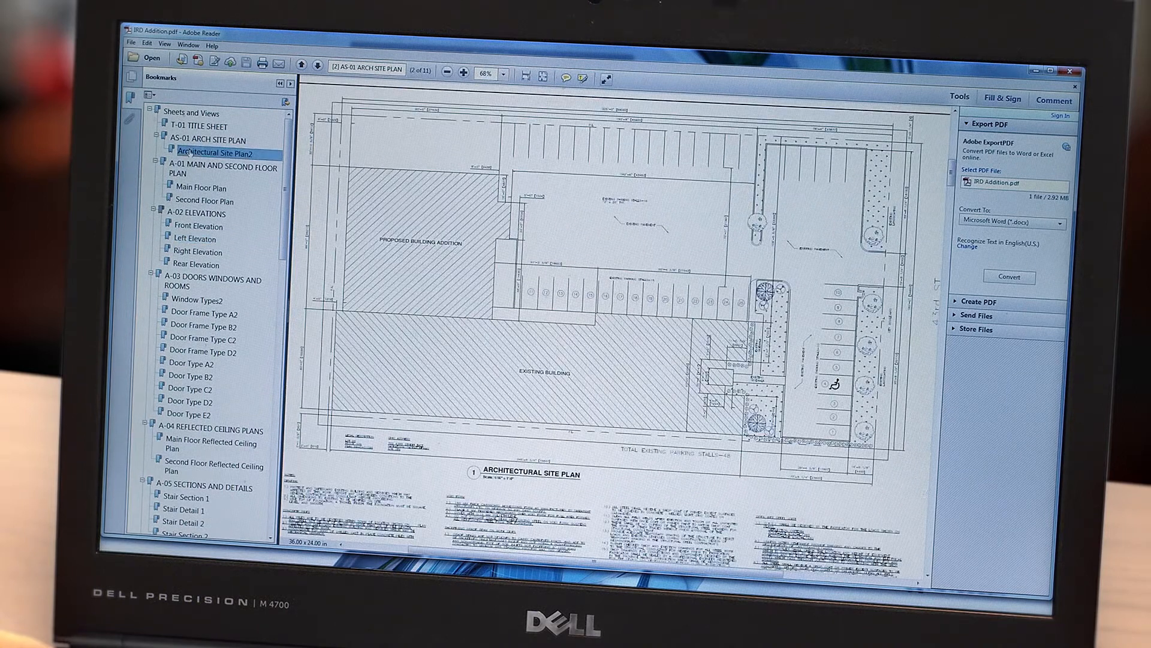
{"action": "left_click", "coordinate": [193, 415]}
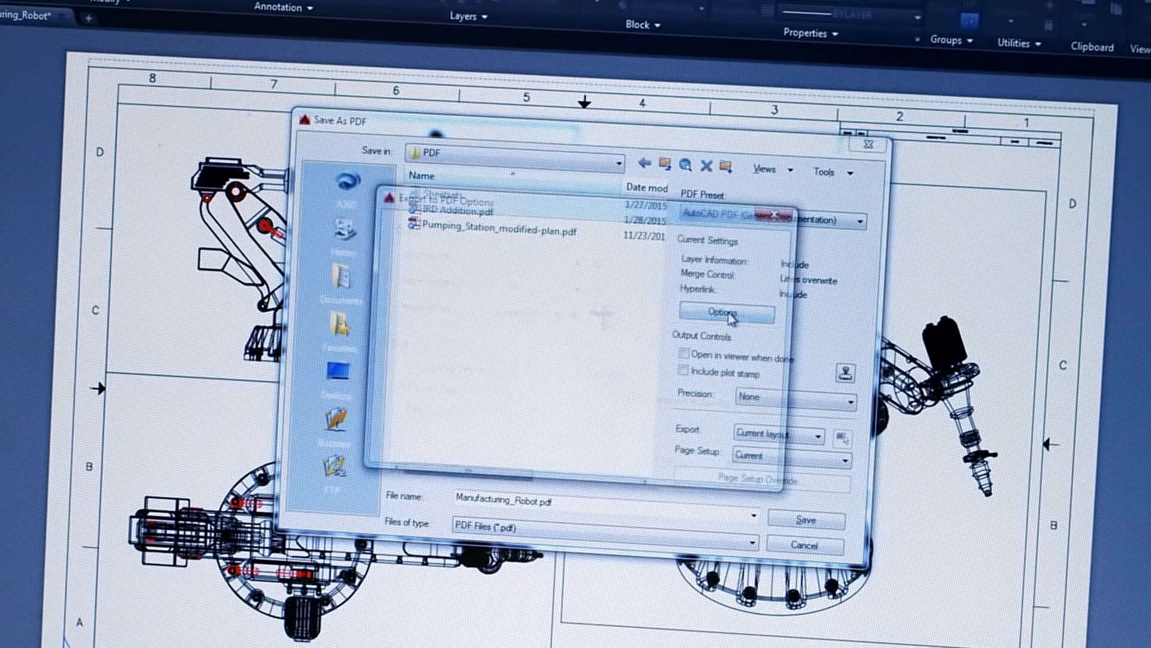
Set the PDF export vector and raster quality to 300 dpi and confirm.
{"action": "left_click", "coordinate": [725, 312]}
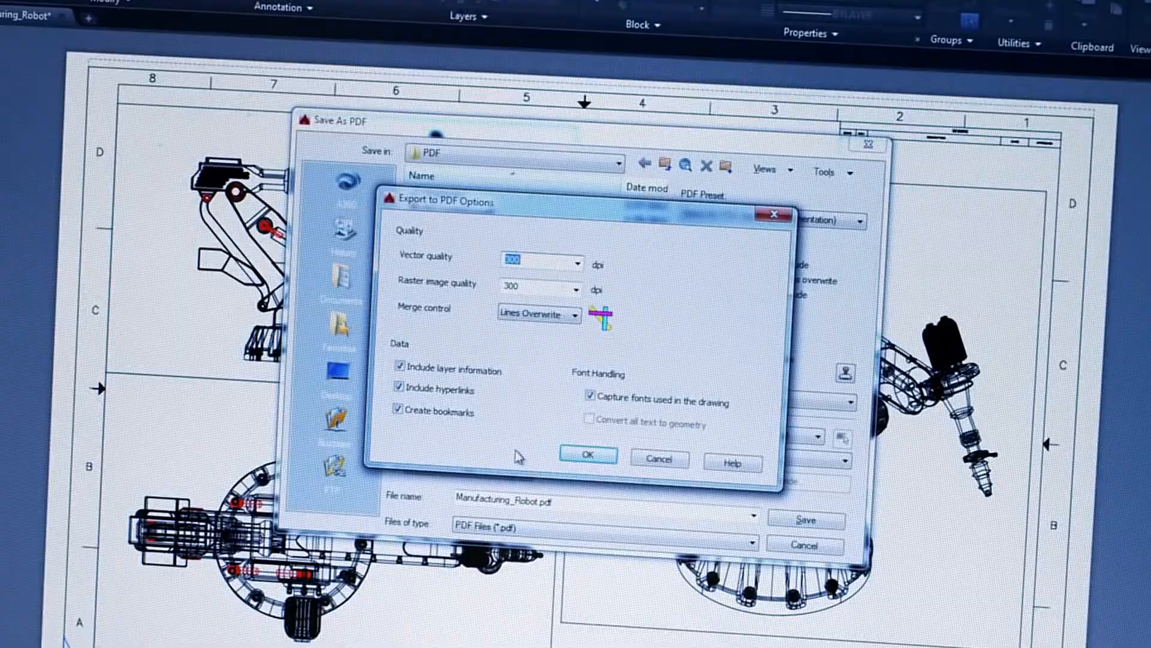
{"action": "left_click", "coordinate": [587, 453]}
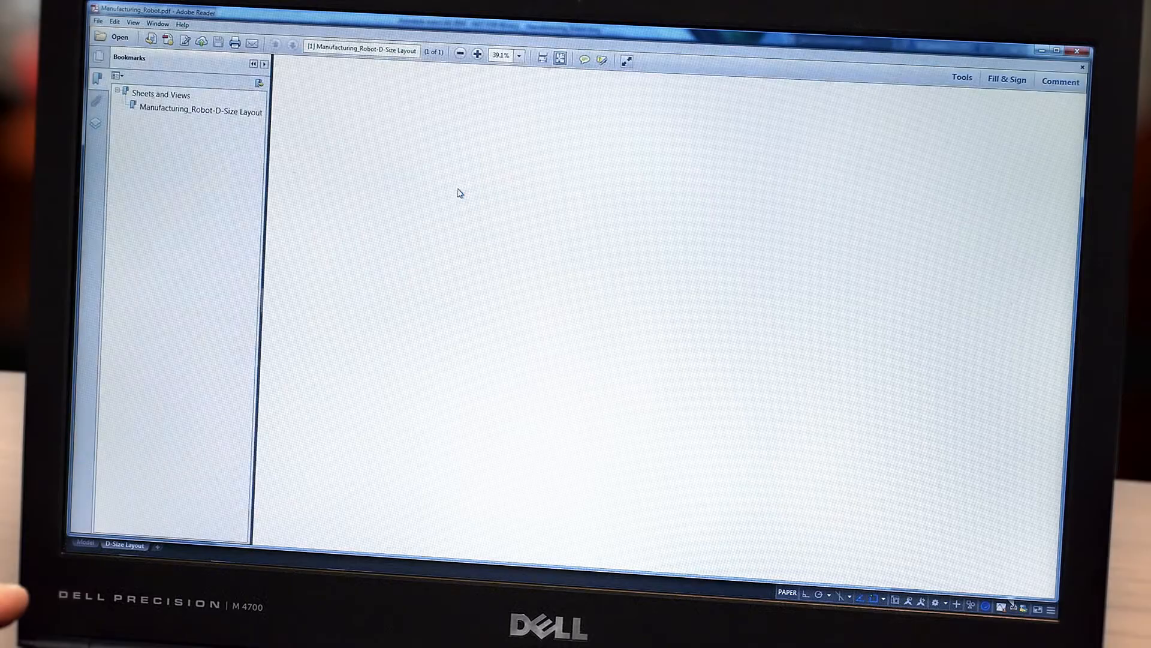